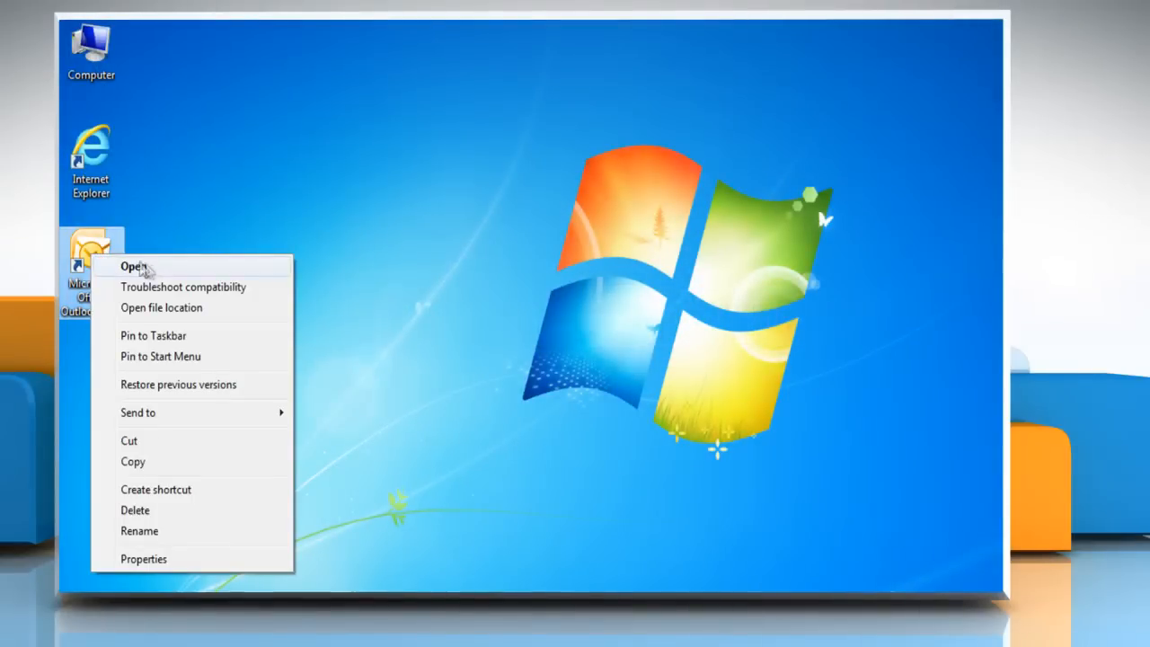
{"action": "left_click", "coordinate": [133, 266]}
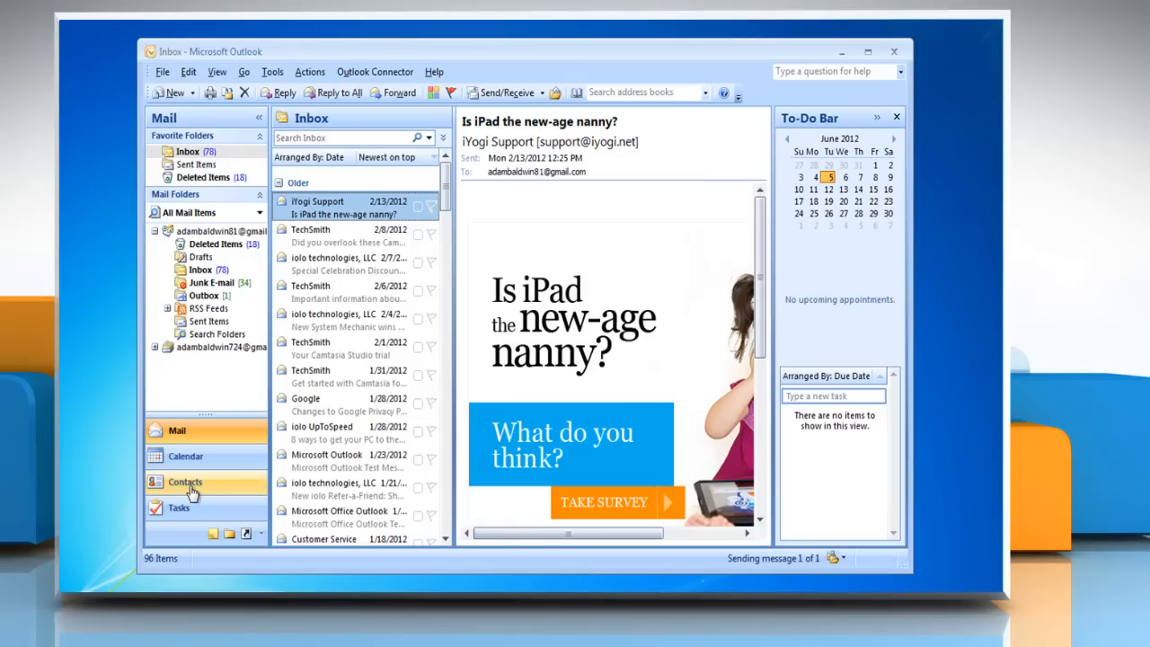
{"action": "left_click", "coordinate": [185, 481]}
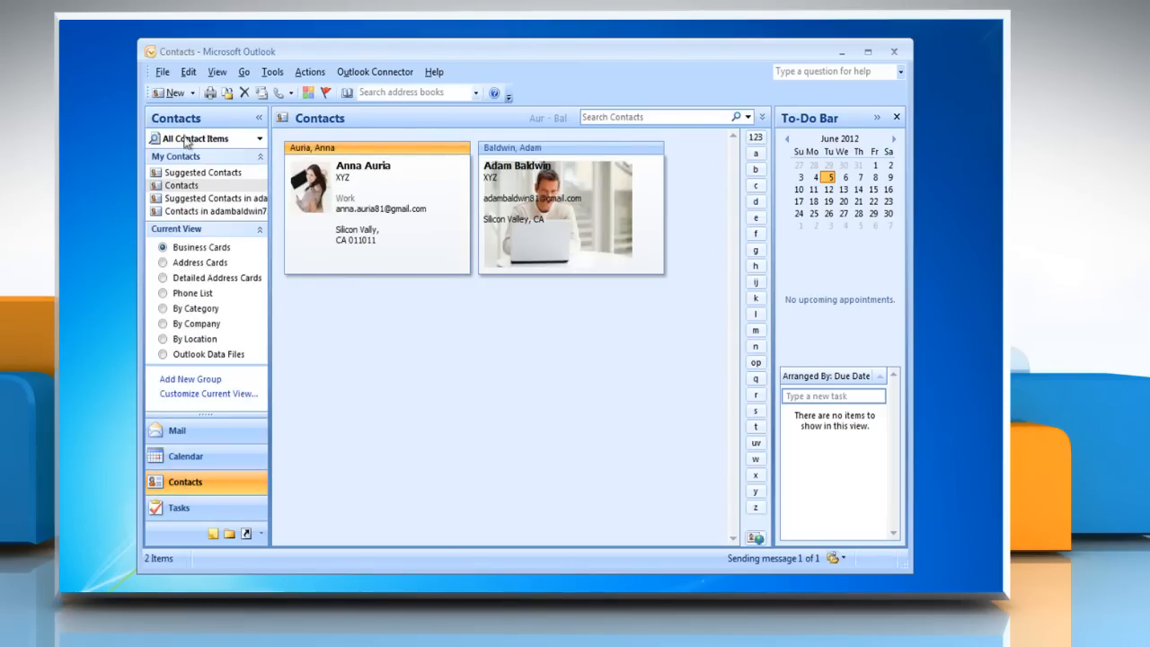
{"action": "left_click", "coordinate": [168, 92]}
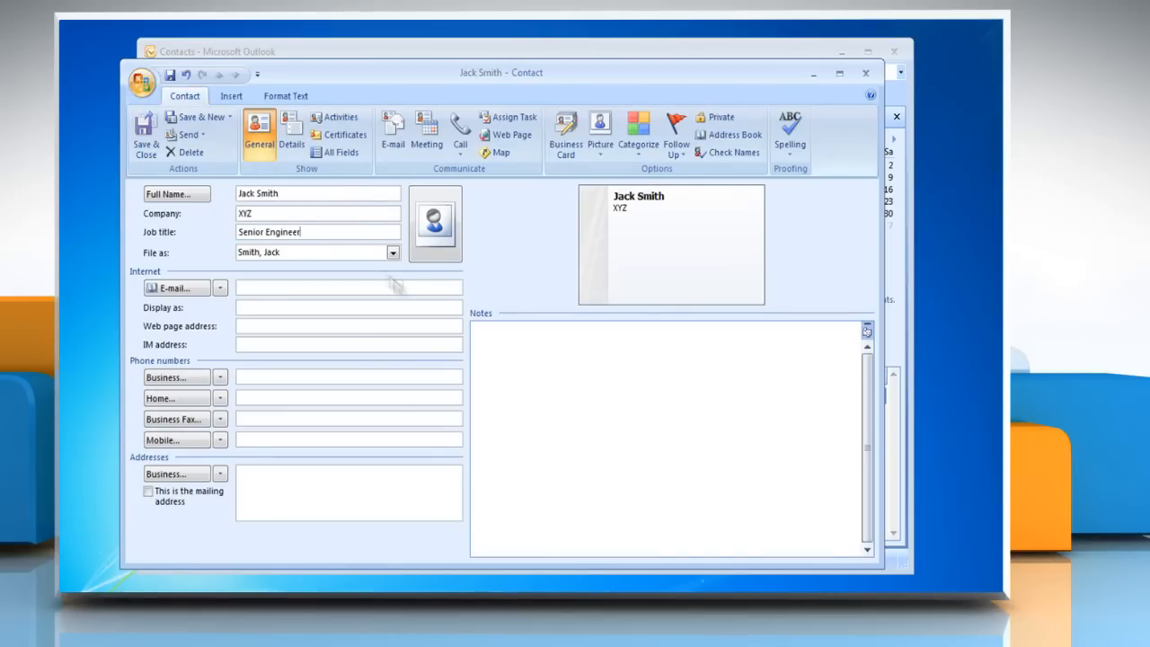
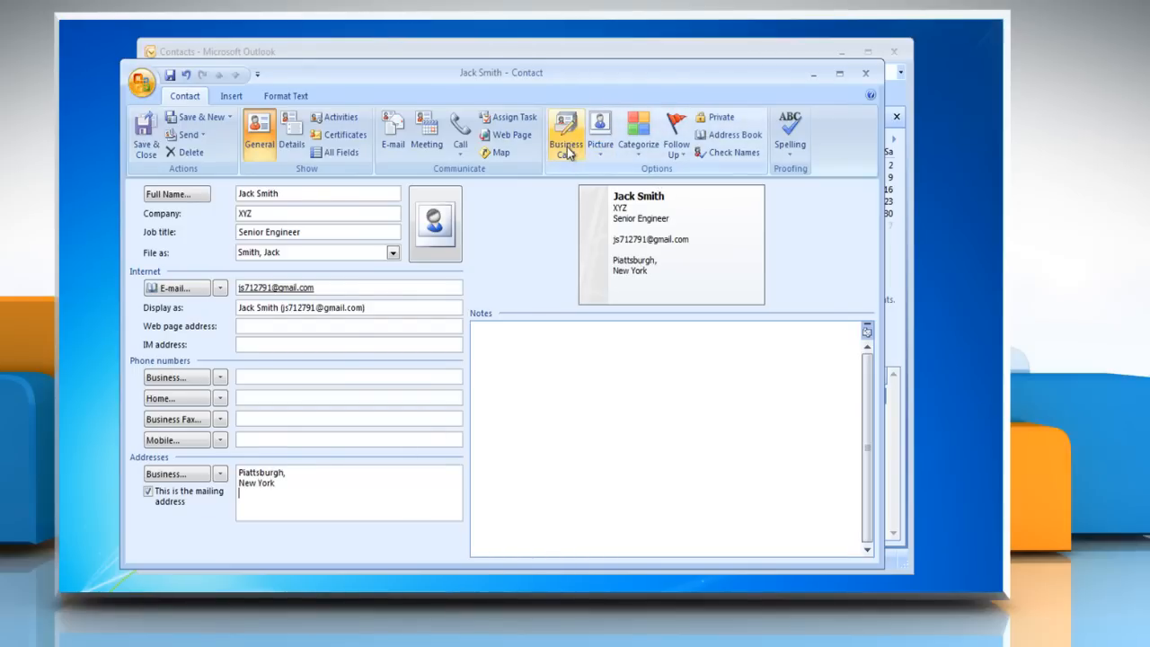
{"action": "left_click", "coordinate": [565, 135]}
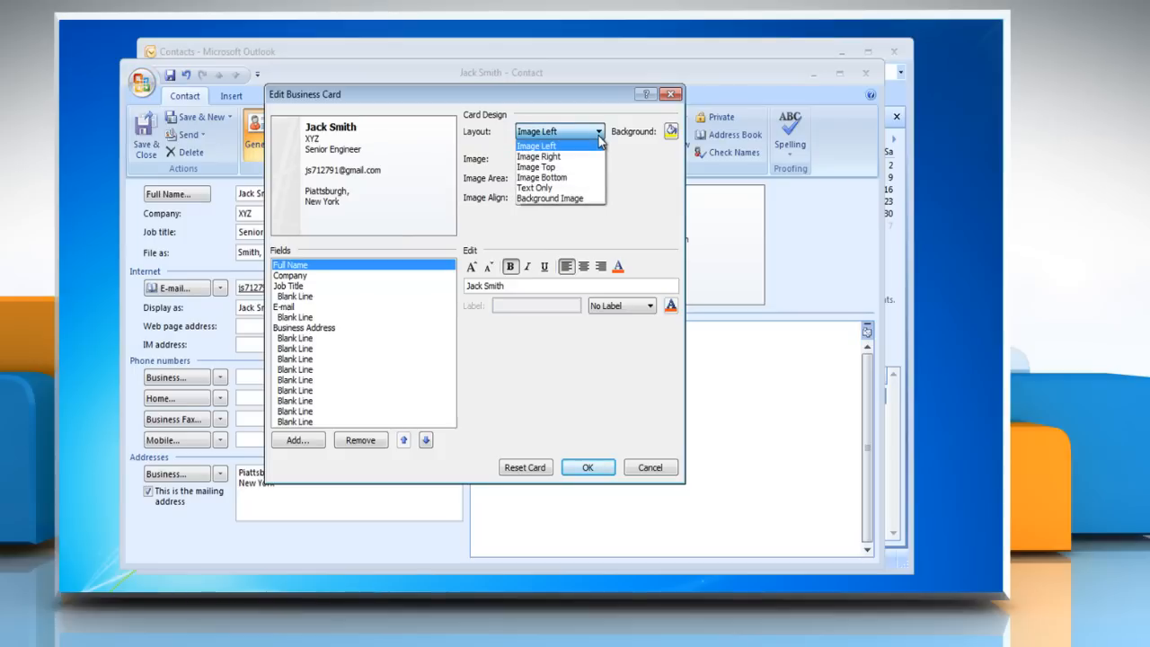
{"action": "left_click", "coordinate": [538, 156]}
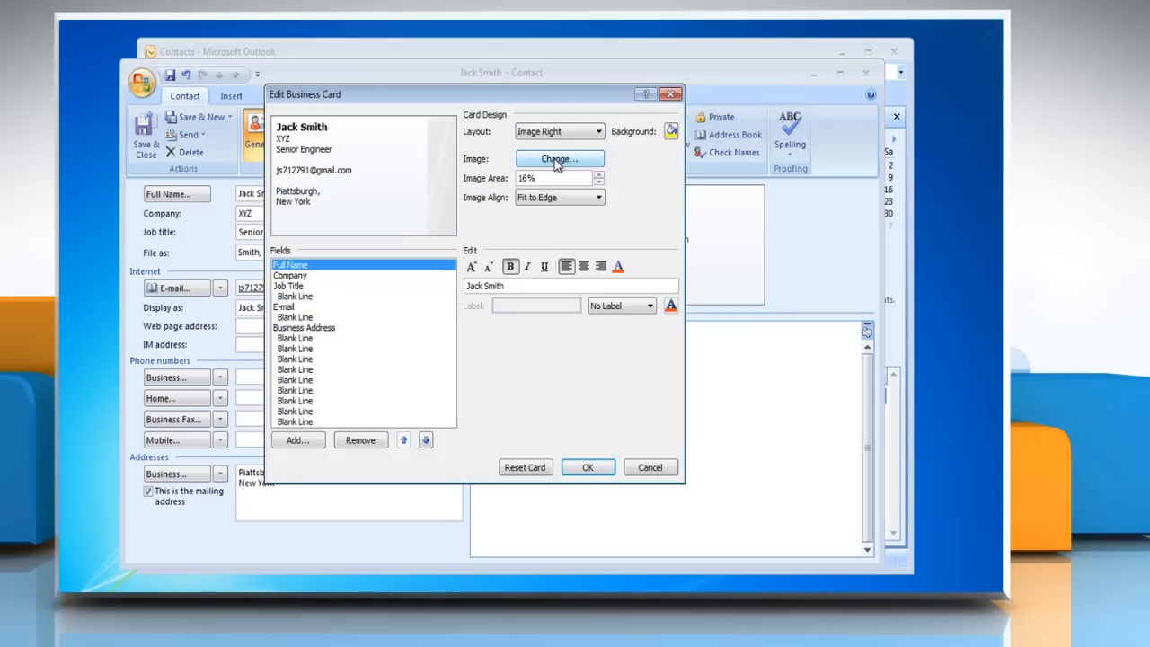
{"action": "mouse_move", "coordinate": [600, 158]}
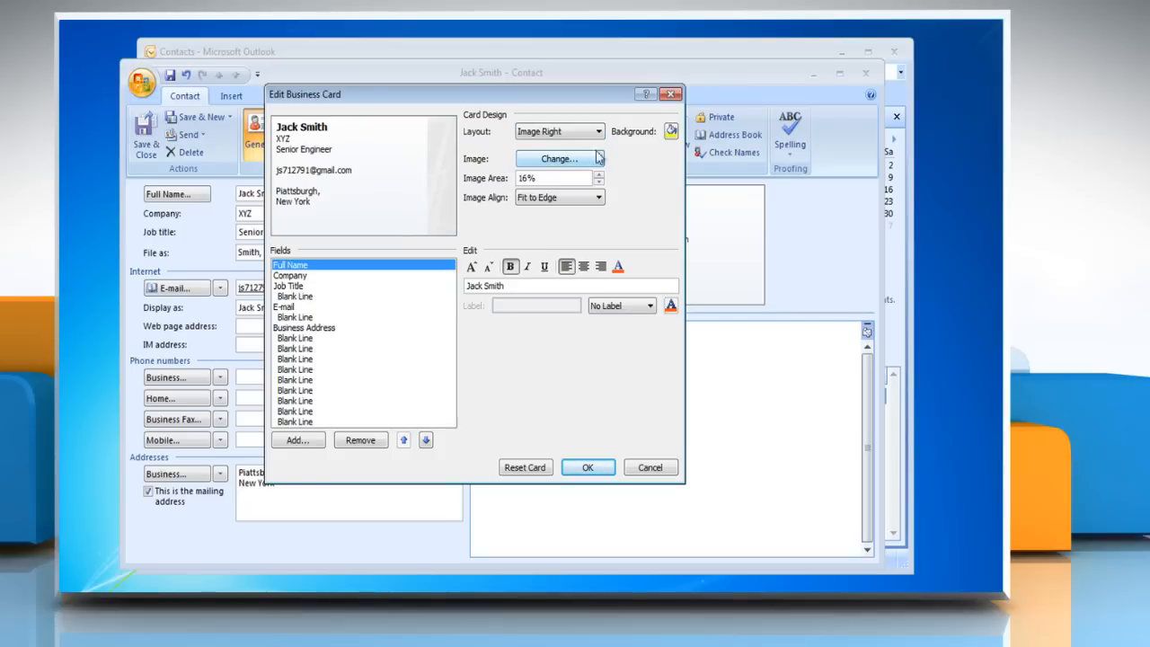
{"action": "left_click", "coordinate": [670, 132]}
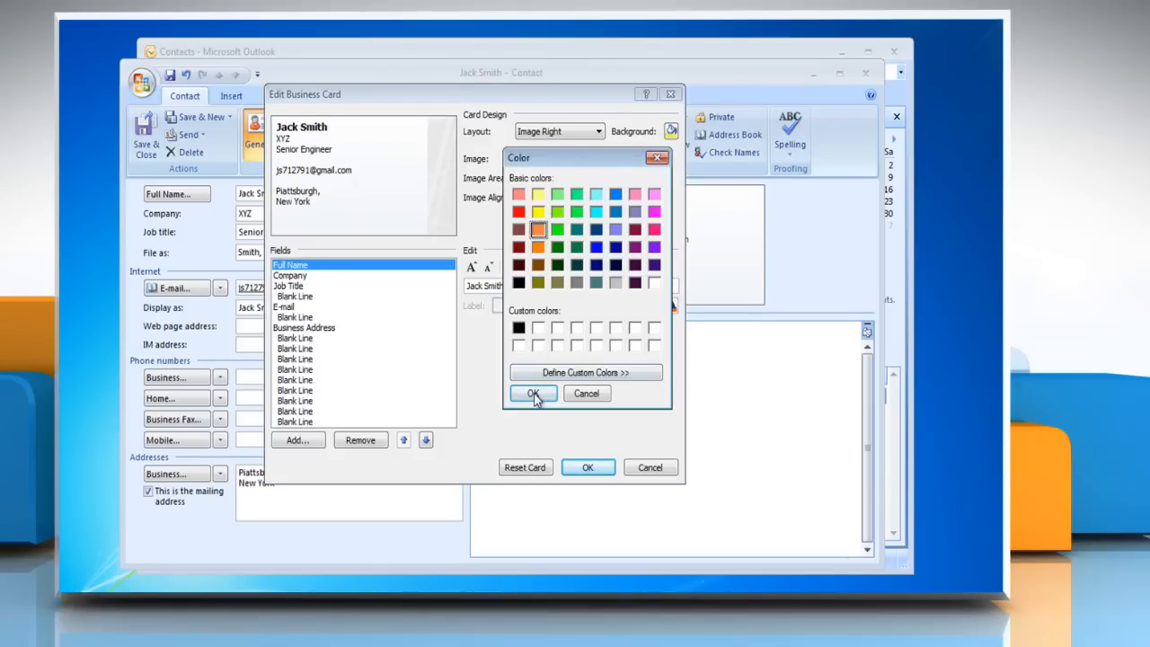
{"action": "left_click", "coordinate": [533, 393]}
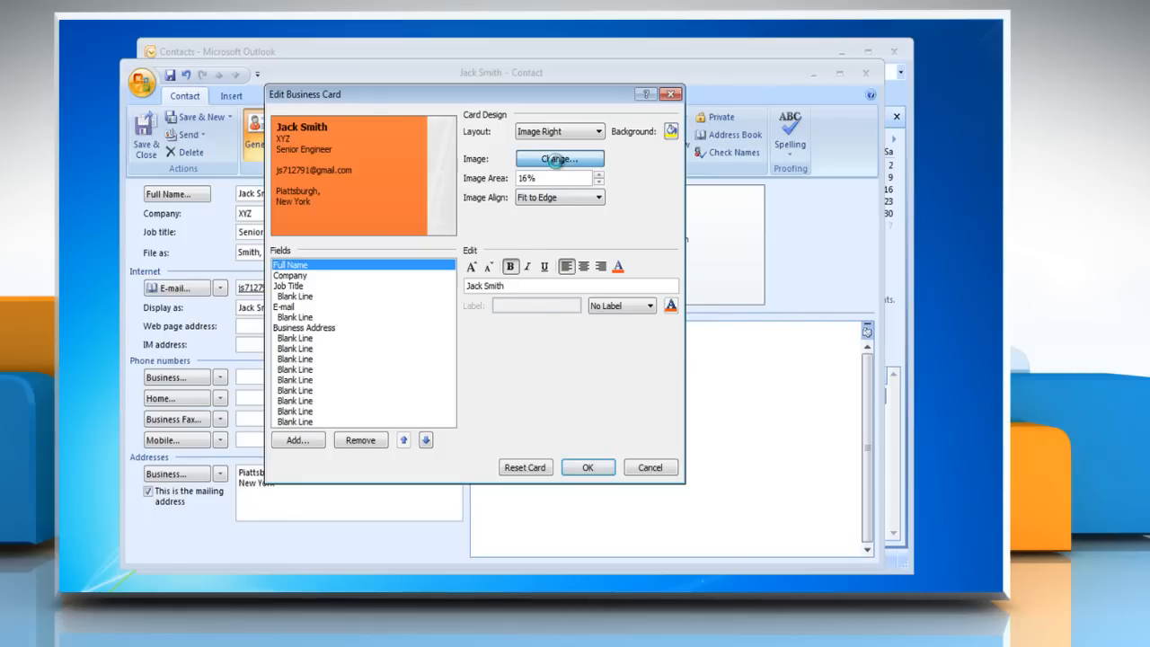
Step: Insert picture 06 of a man at a laptop and enlarge the image area to 38%
{"action": "left_click", "coordinate": [558, 158]}
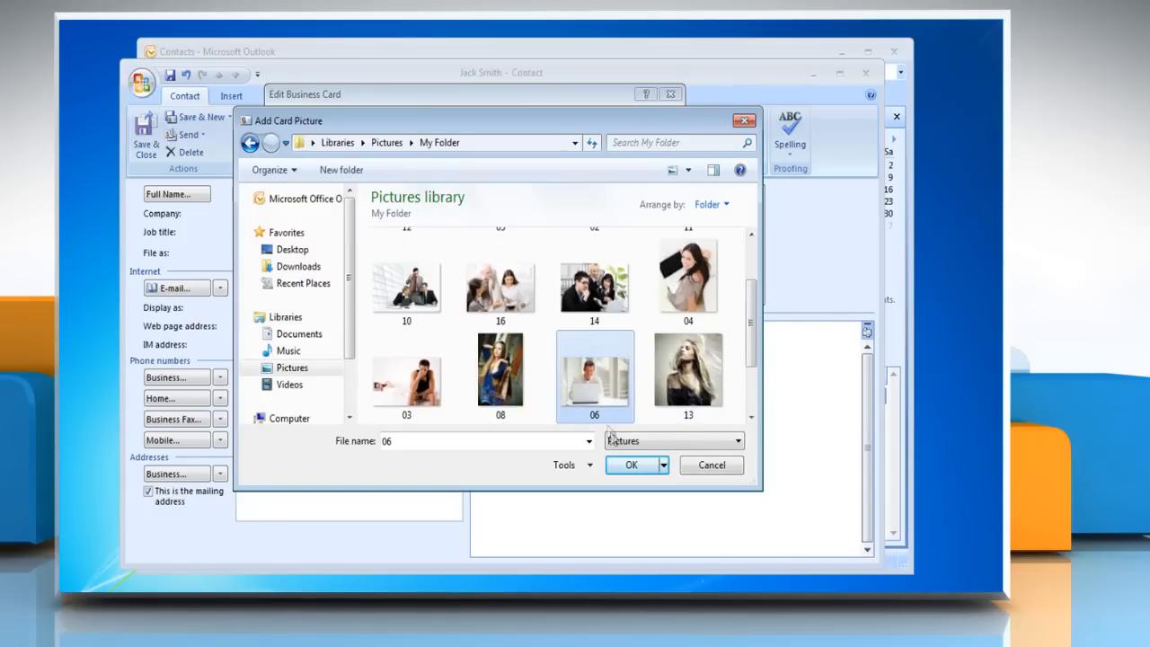
{"action": "left_click", "coordinate": [630, 465]}
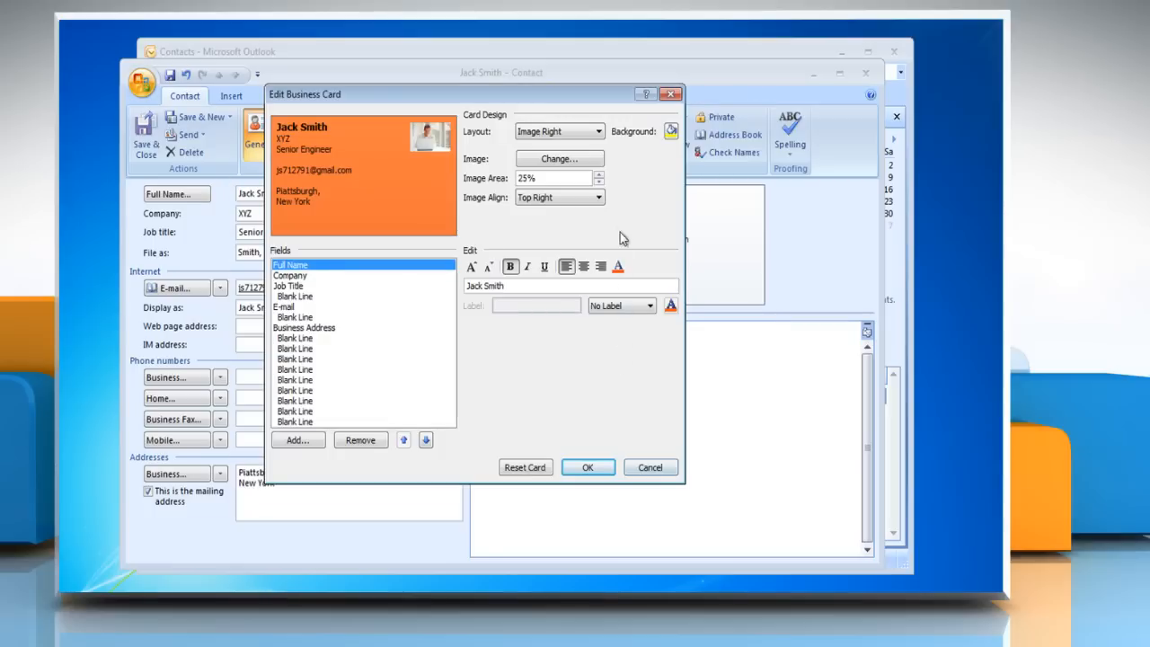
{"action": "left_click", "coordinate": [599, 174]}
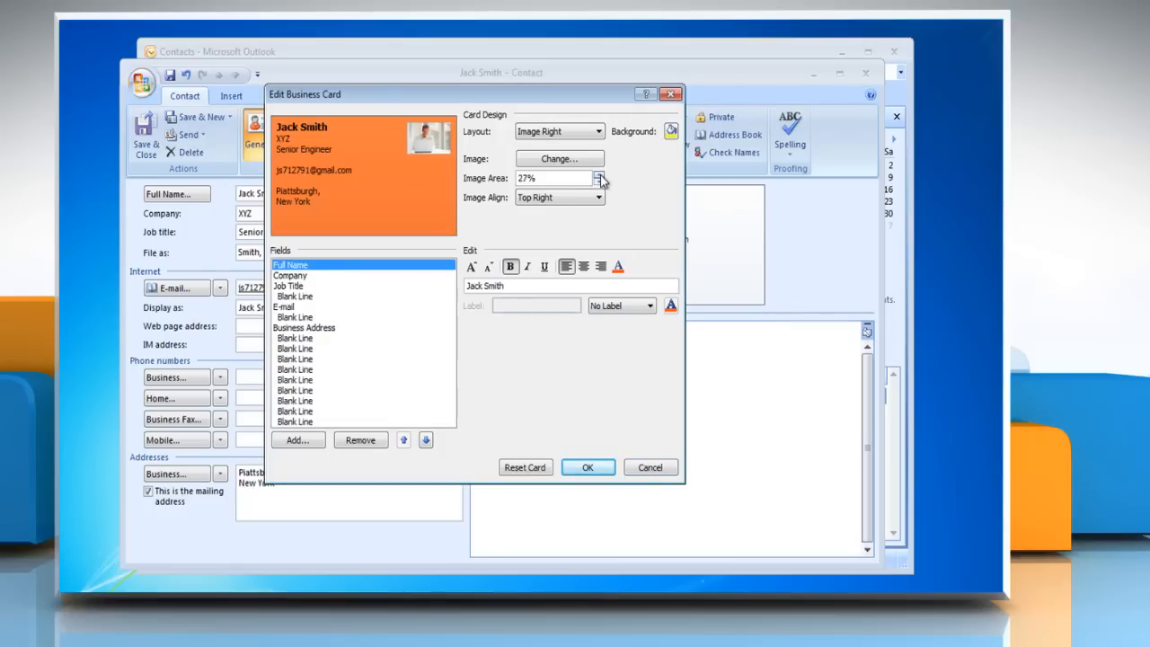
{"action": "left_click", "coordinate": [599, 174]}
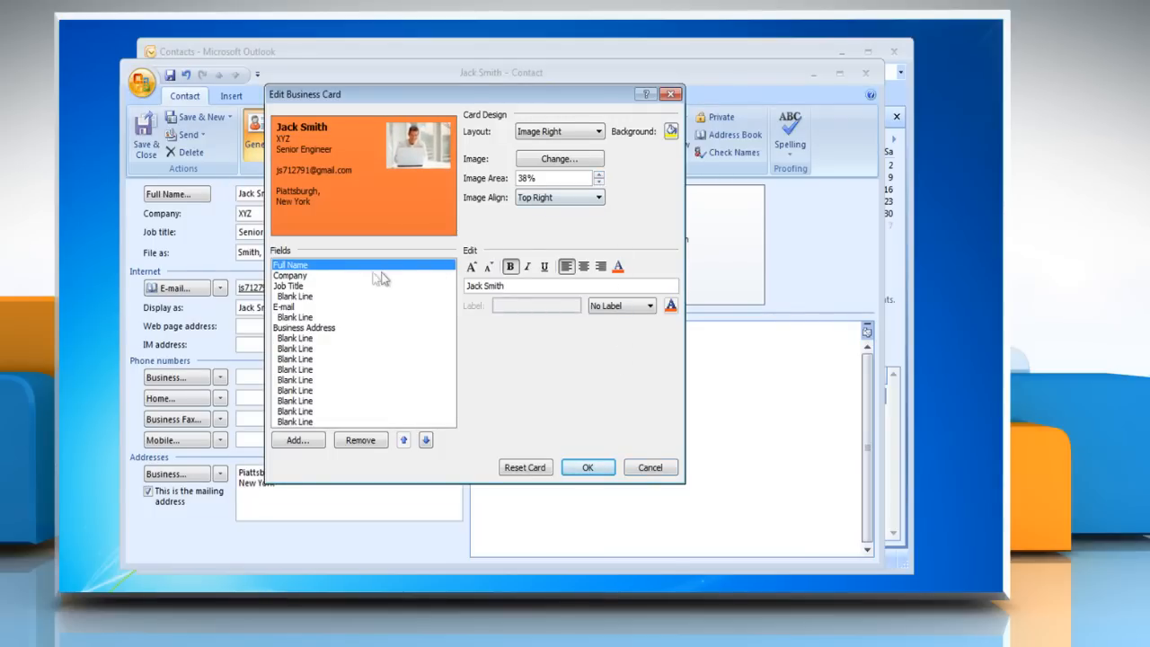
Step: Remove Job Title from the card and add a blank line after E-mail
{"action": "left_click", "coordinate": [289, 285]}
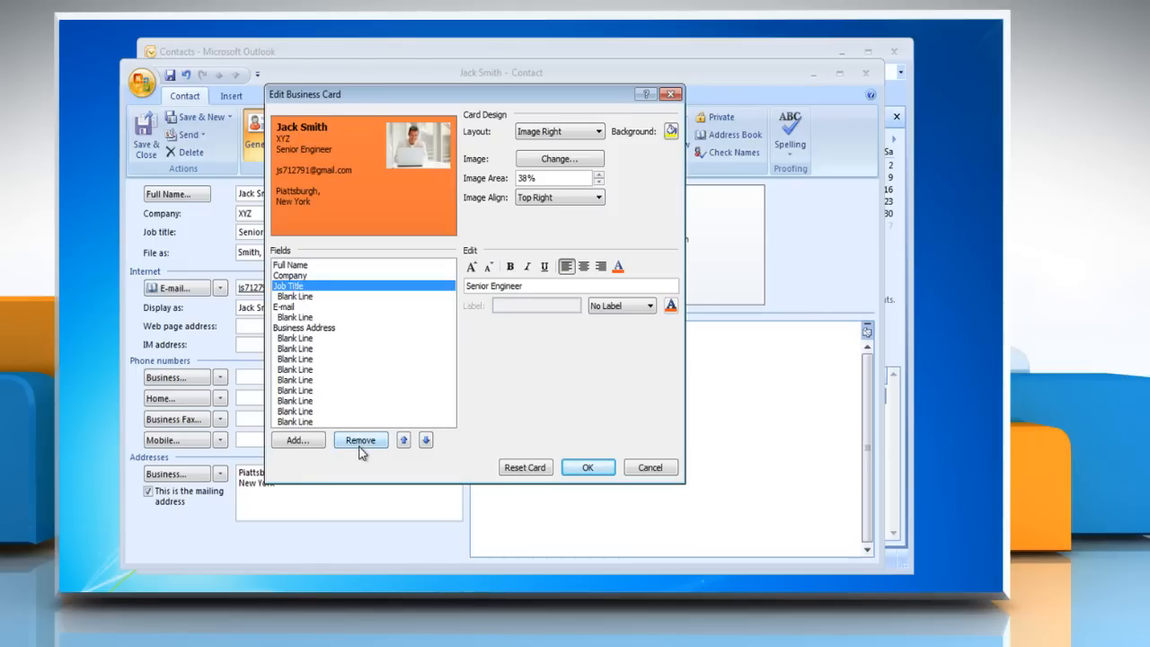
{"action": "left_click", "coordinate": [360, 439]}
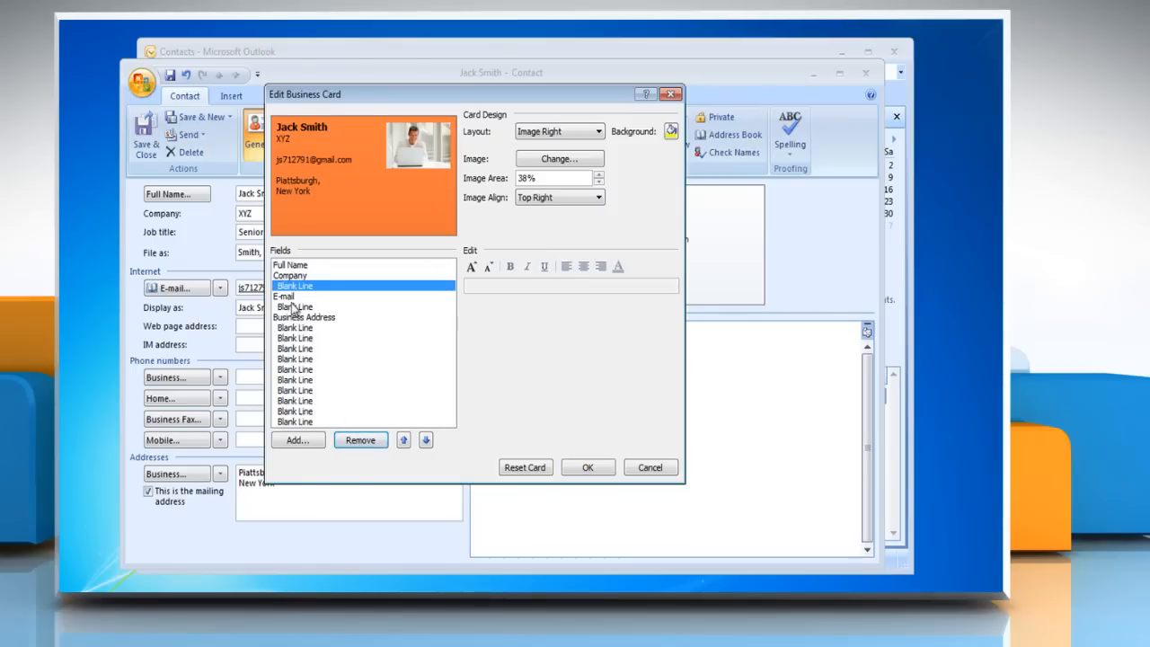
{"action": "left_click", "coordinate": [284, 296]}
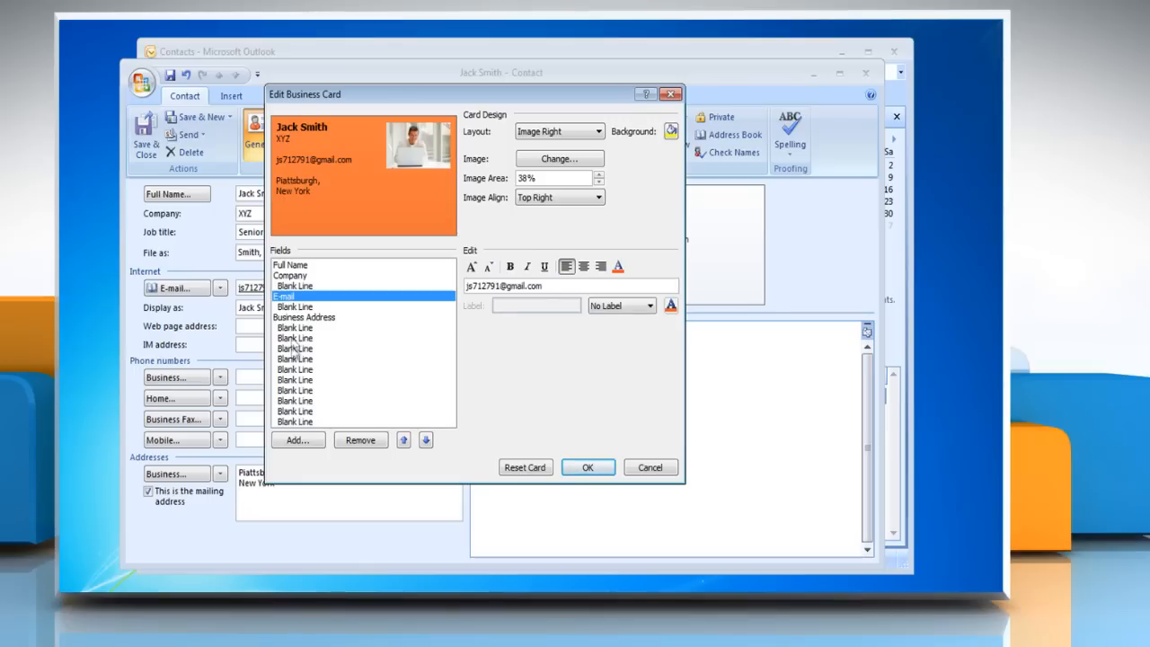
{"action": "left_click", "coordinate": [298, 440]}
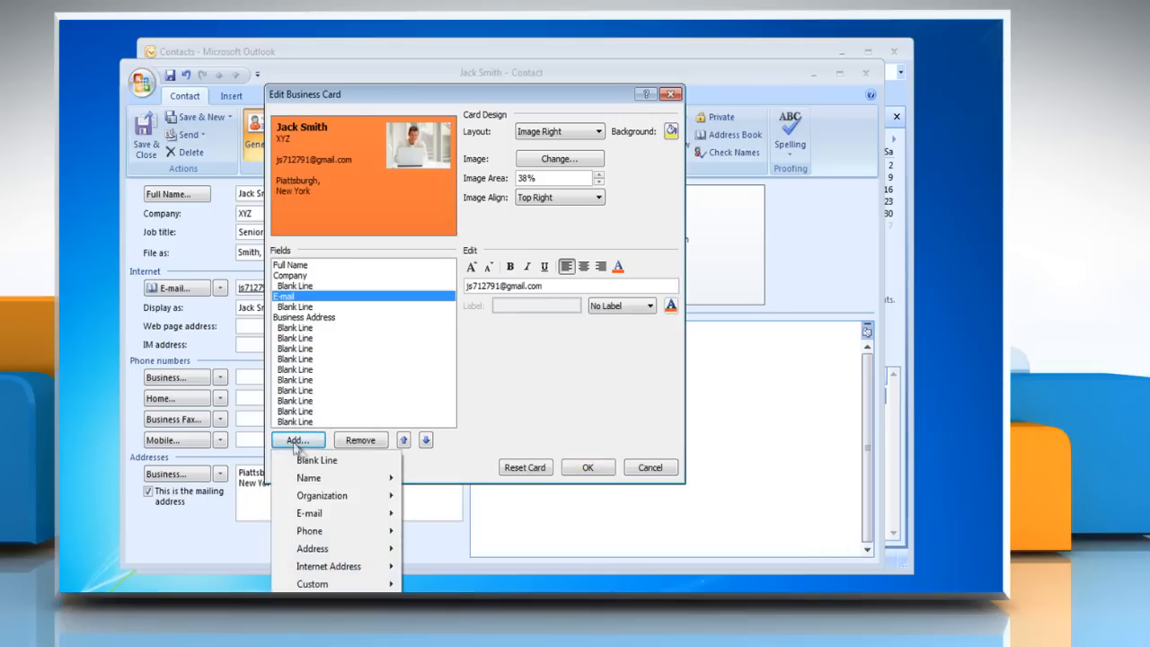
{"action": "left_click", "coordinate": [316, 460]}
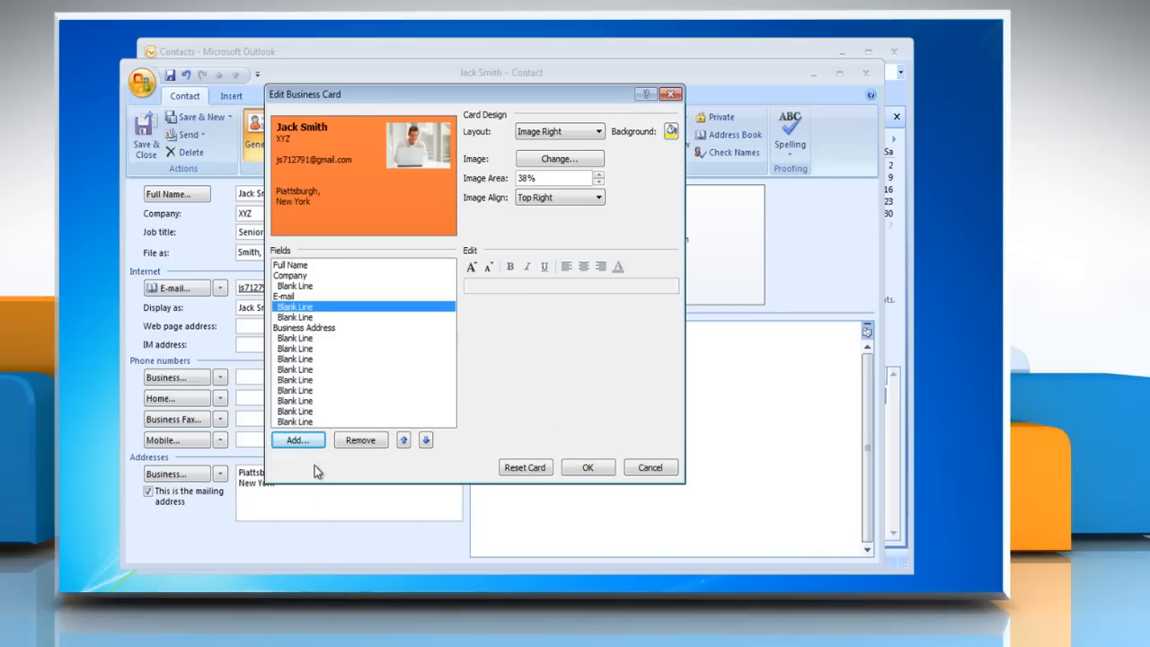
Step: Move Company below the blank line and shift a blank line up toward the name
{"action": "left_click", "coordinate": [290, 275]}
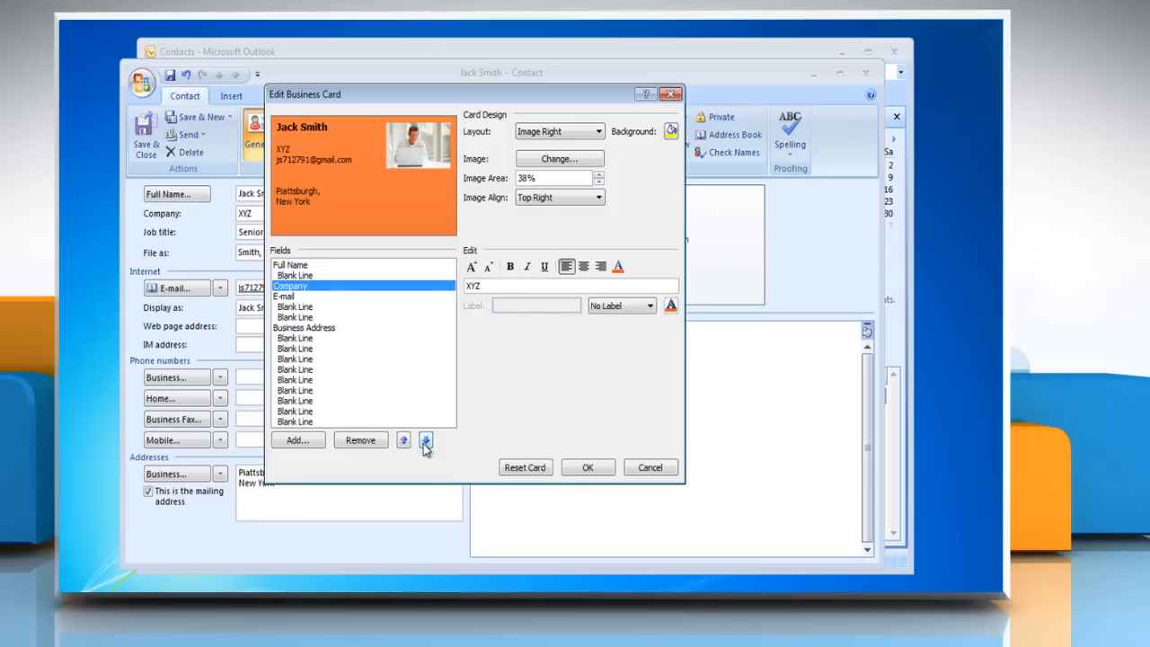
{"action": "left_click", "coordinate": [424, 440]}
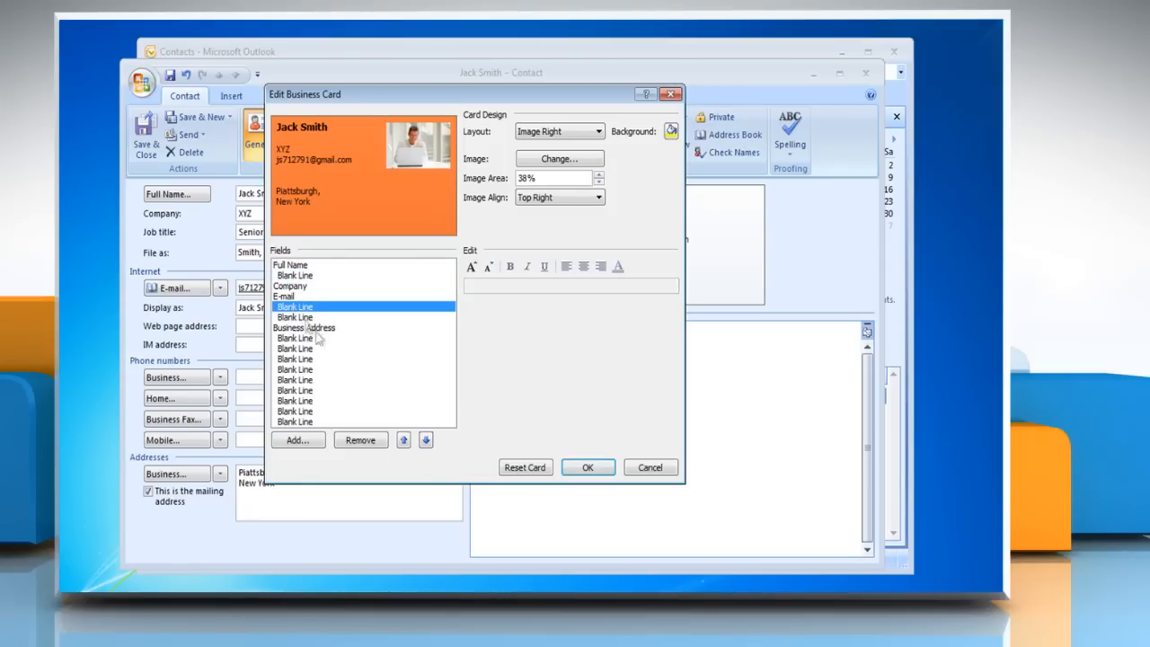
{"action": "left_click", "coordinate": [404, 439]}
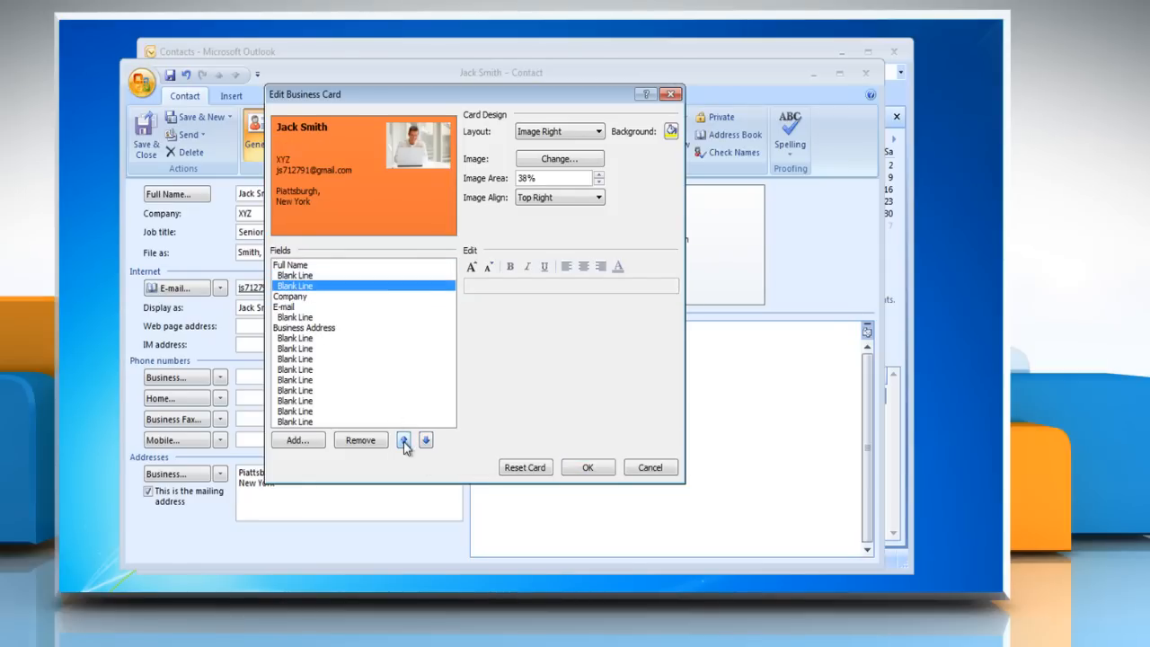
{"action": "left_click", "coordinate": [405, 439]}
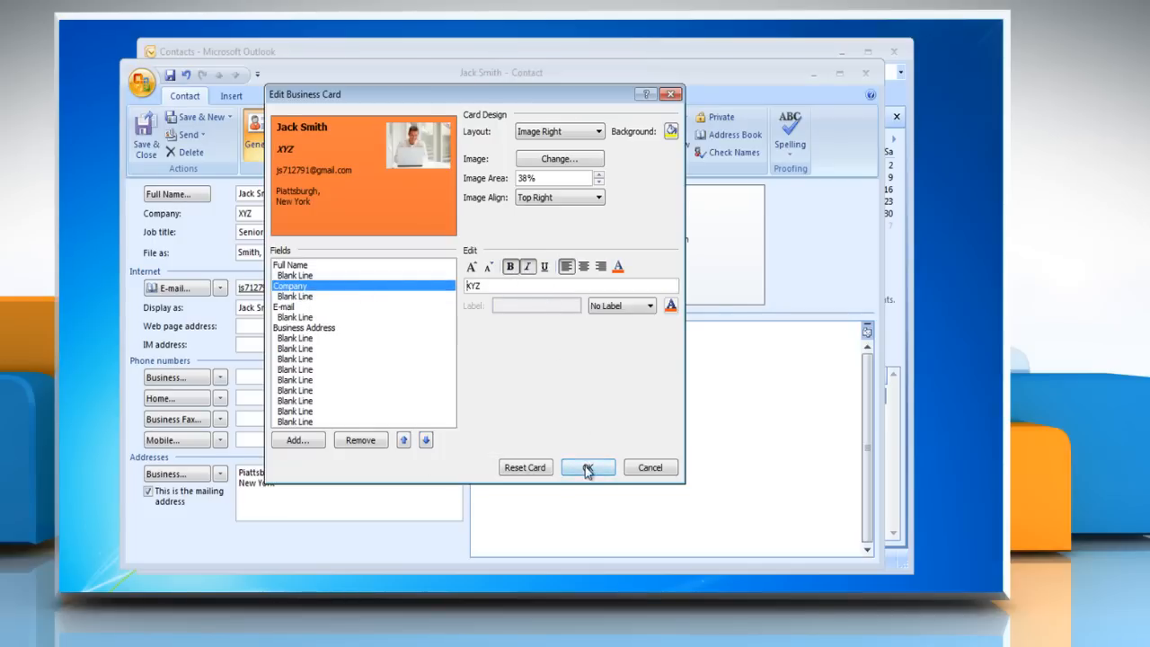
{"action": "left_click", "coordinate": [587, 467]}
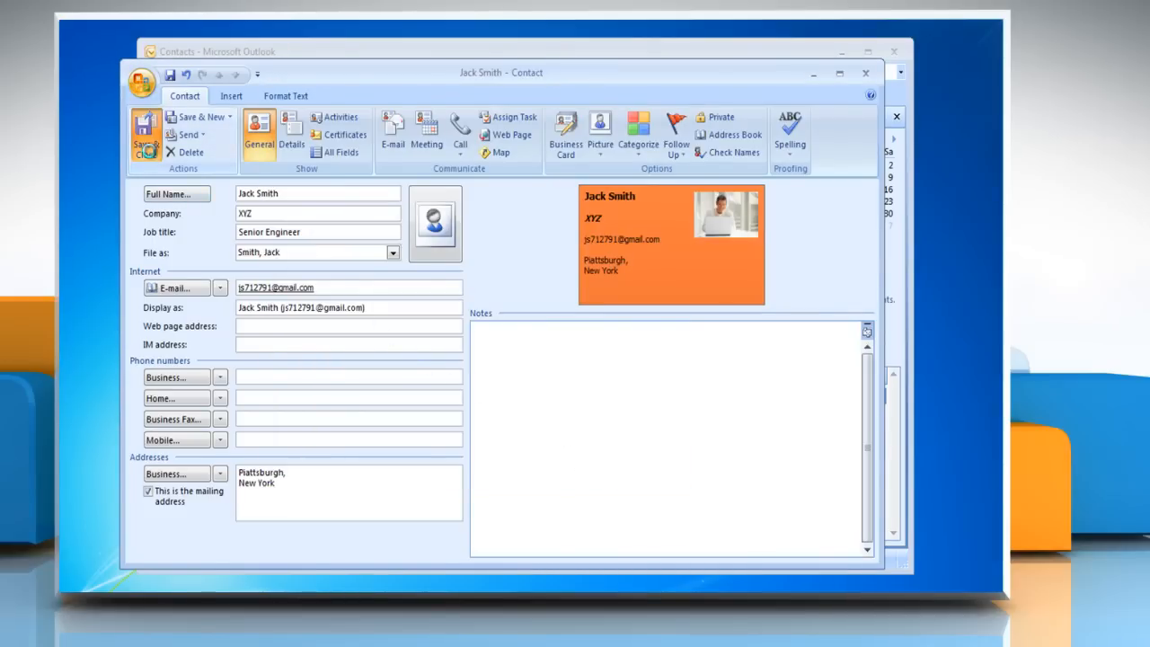